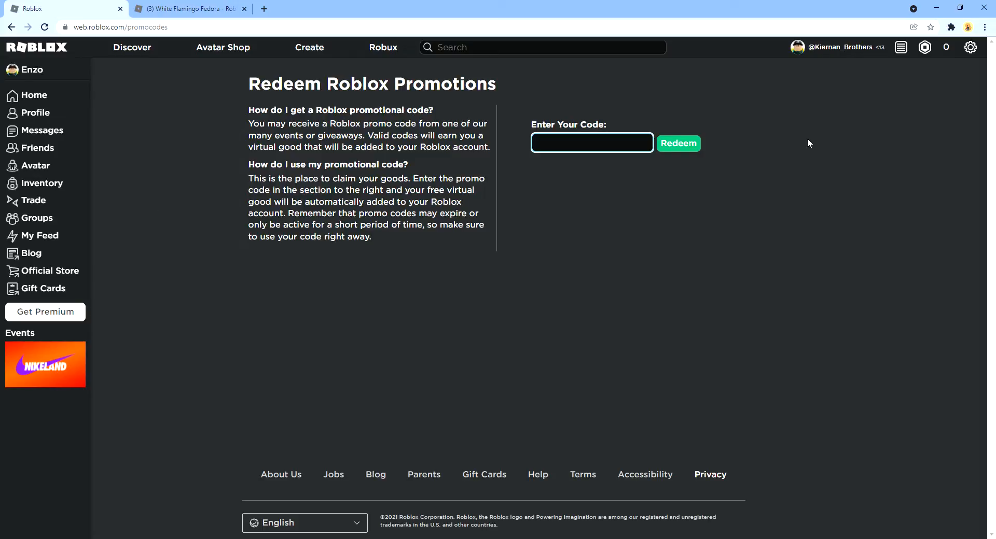
Enter the promo code MERCADOLIBREFEDORA2021 in the code field and redeem it
left_click(591, 143)
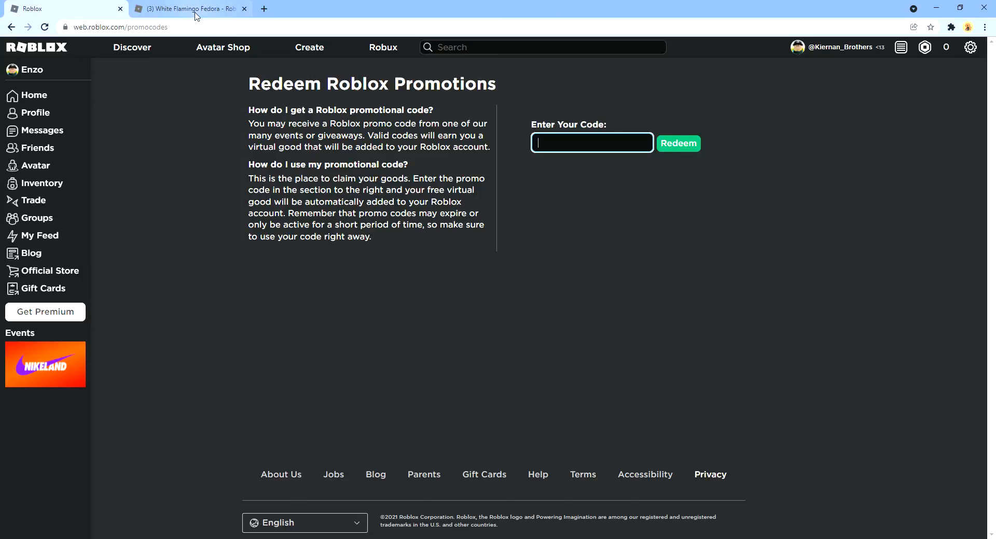
left_click(189, 8)
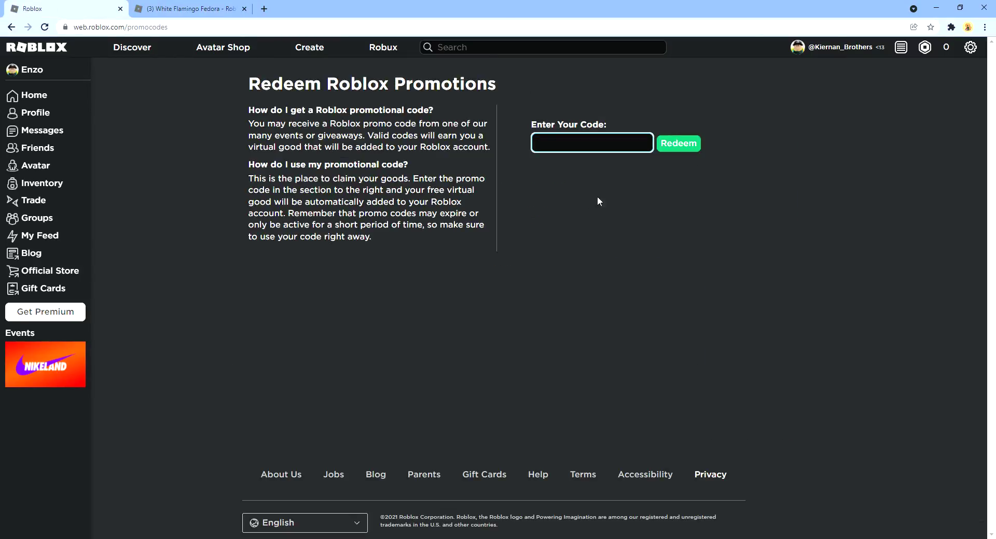
type("CADOLIBREFEDORA2021")
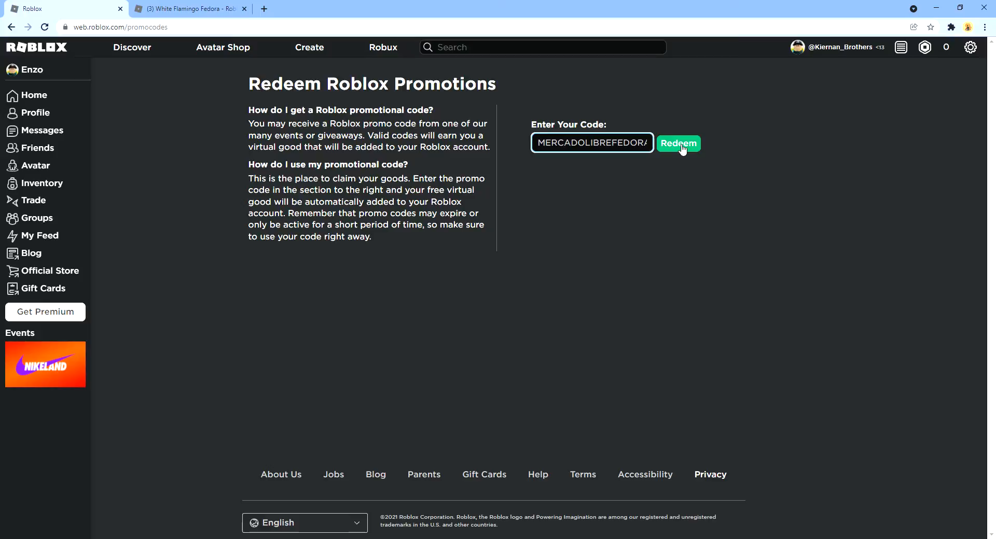
left_click(678, 144)
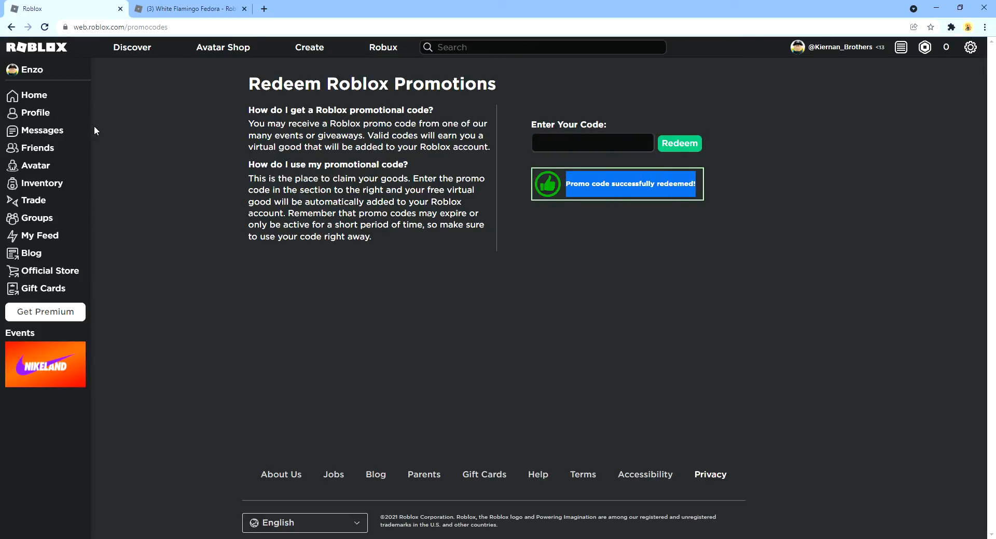
Browse the Avatar Editor item grid to find the White Flamingo Fedora among owned items
left_click(36, 166)
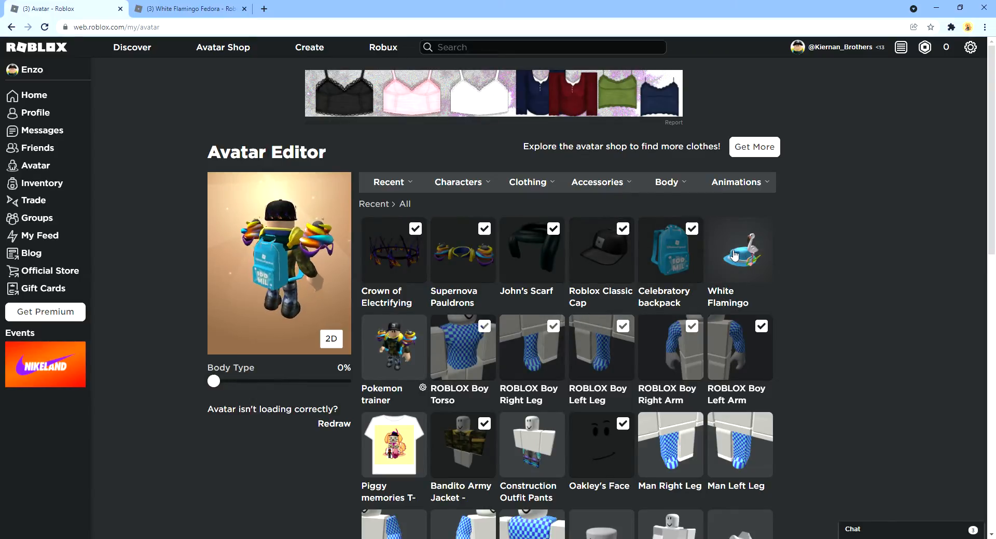
scroll("down", 3)
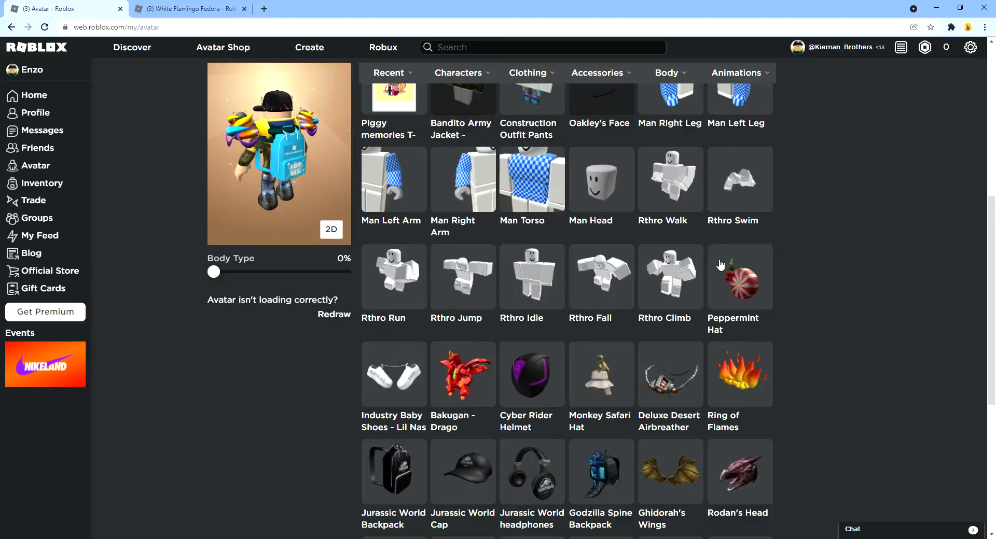
scroll("down", 3)
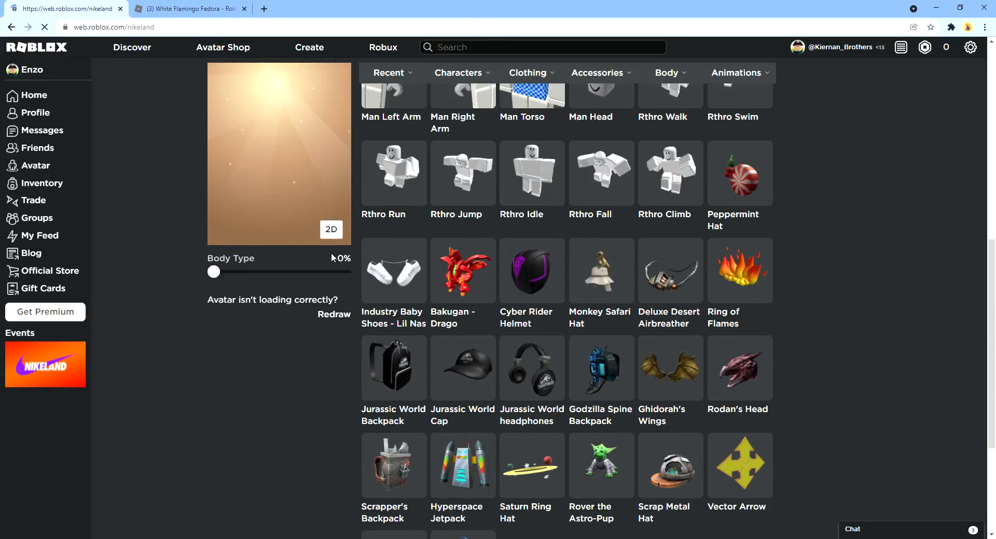
Go to the NIKELAND event page and advance to its next preview image
left_click(45, 365)
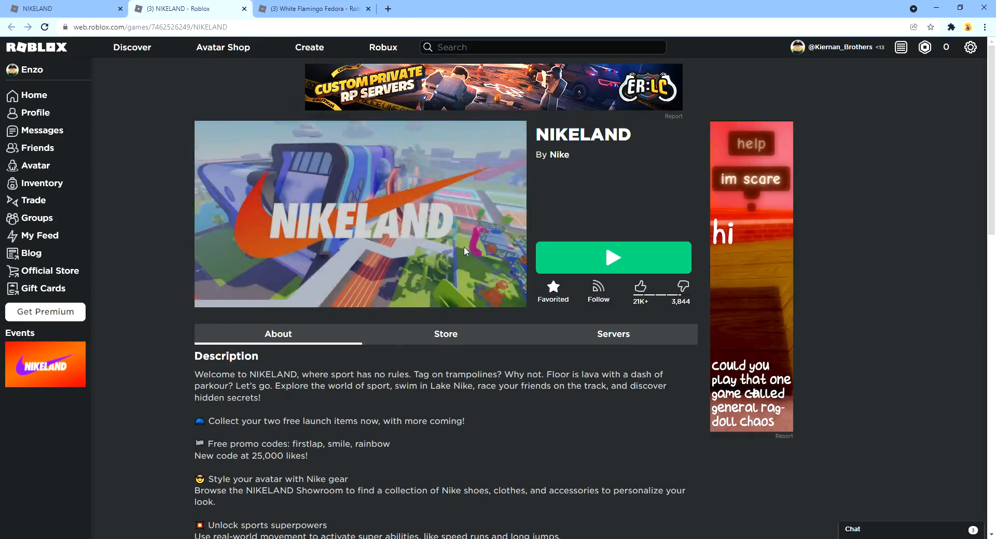
mouse_move(515, 225)
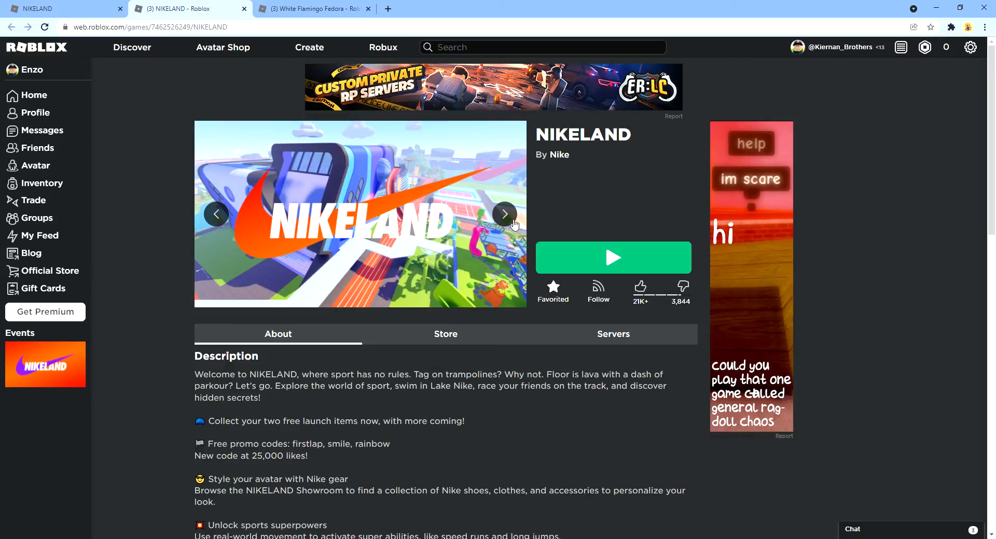
left_click(505, 215)
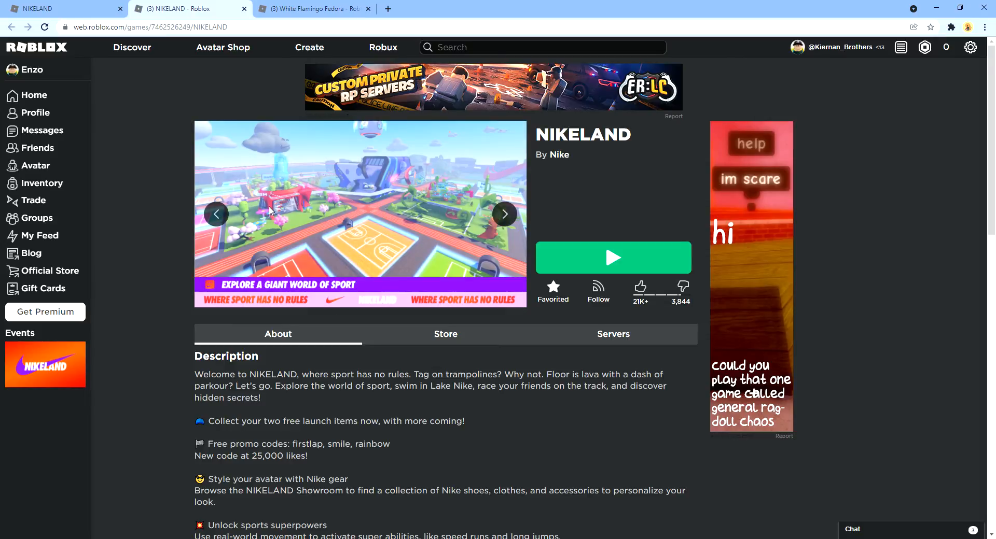
mouse_move(327, 215)
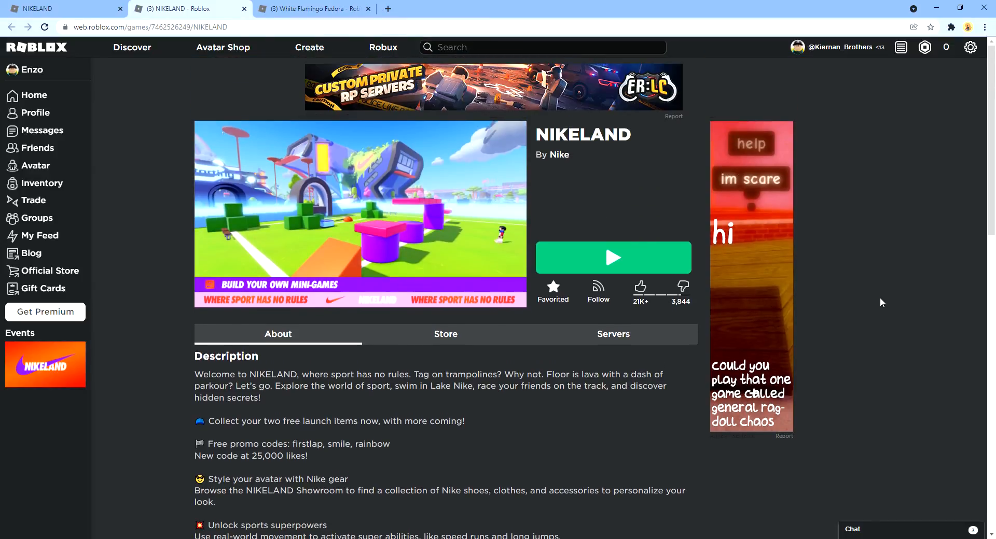
mouse_move(852, 145)
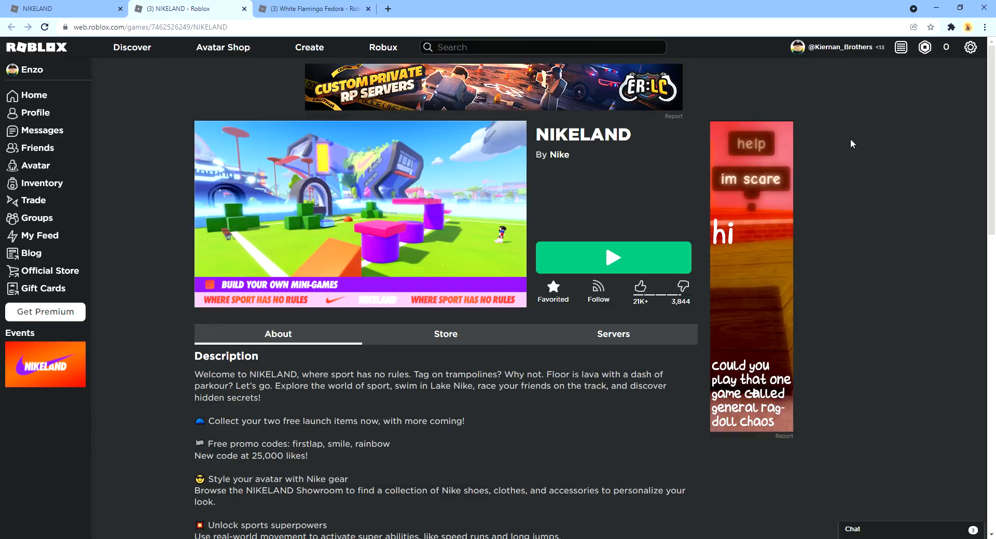